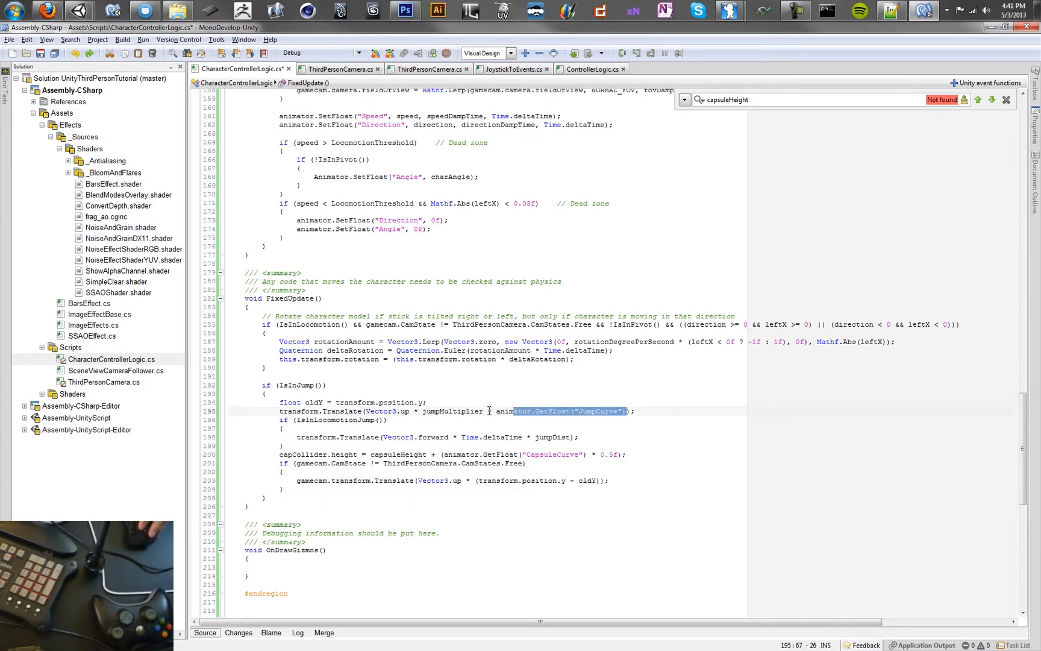
# Scale the jump's upward Translate by jumpMultiplier * animator.GetFloat("JumpCurve") and head back toward Unity
pyautogui.click(376, 411)
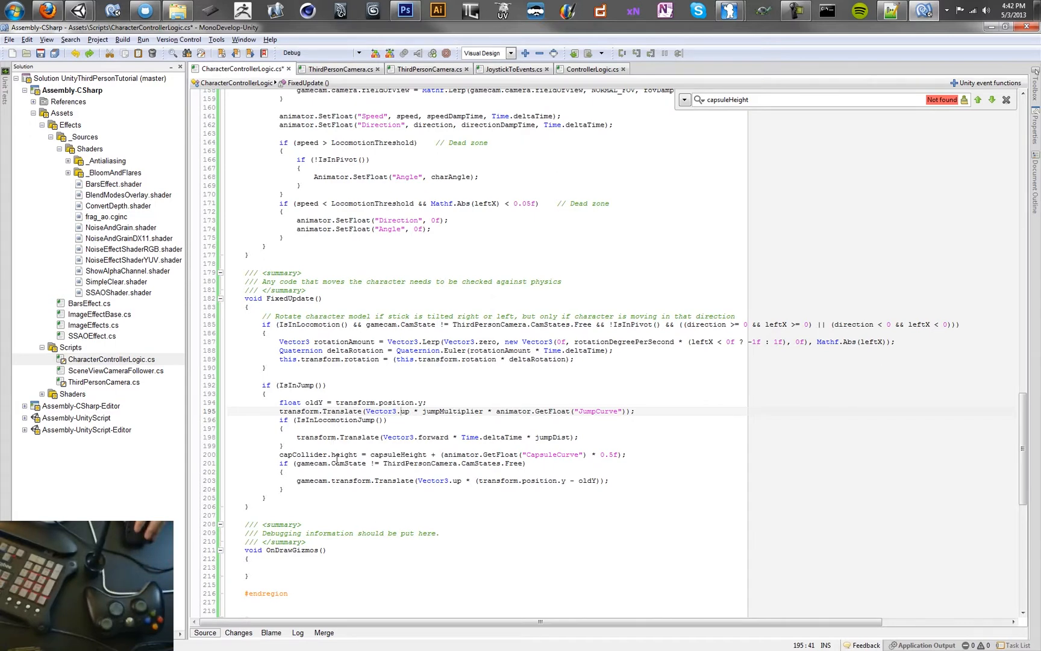
pyautogui.click(549, 454)
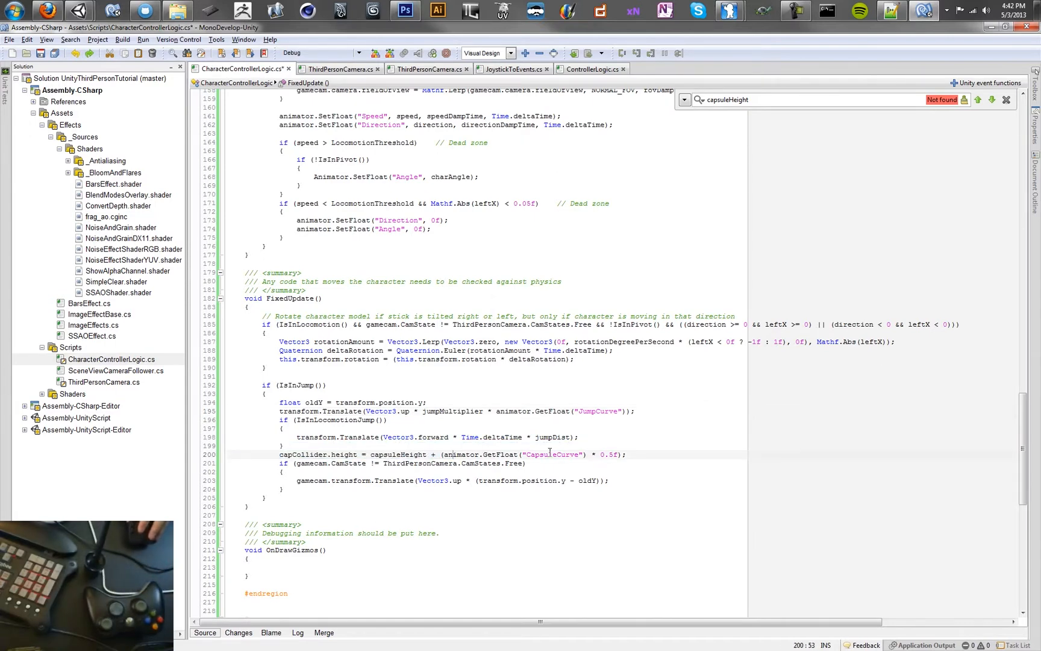
pyautogui.press('alt+tab')
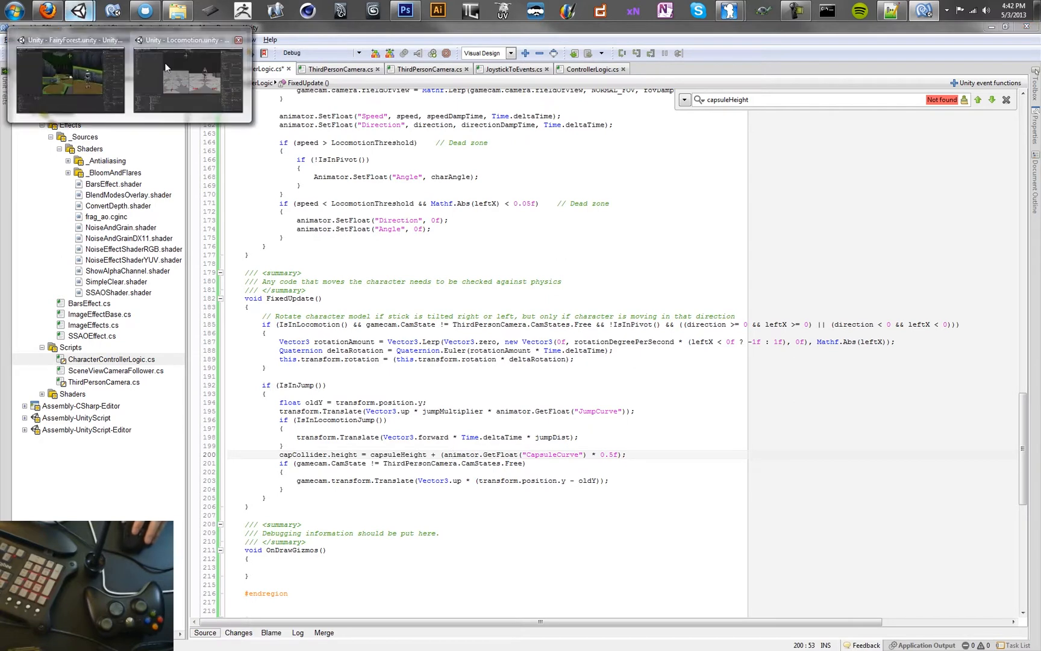
# Switch to the Unity Locomotion project to read the console's compile error
pyautogui.click(185, 79)
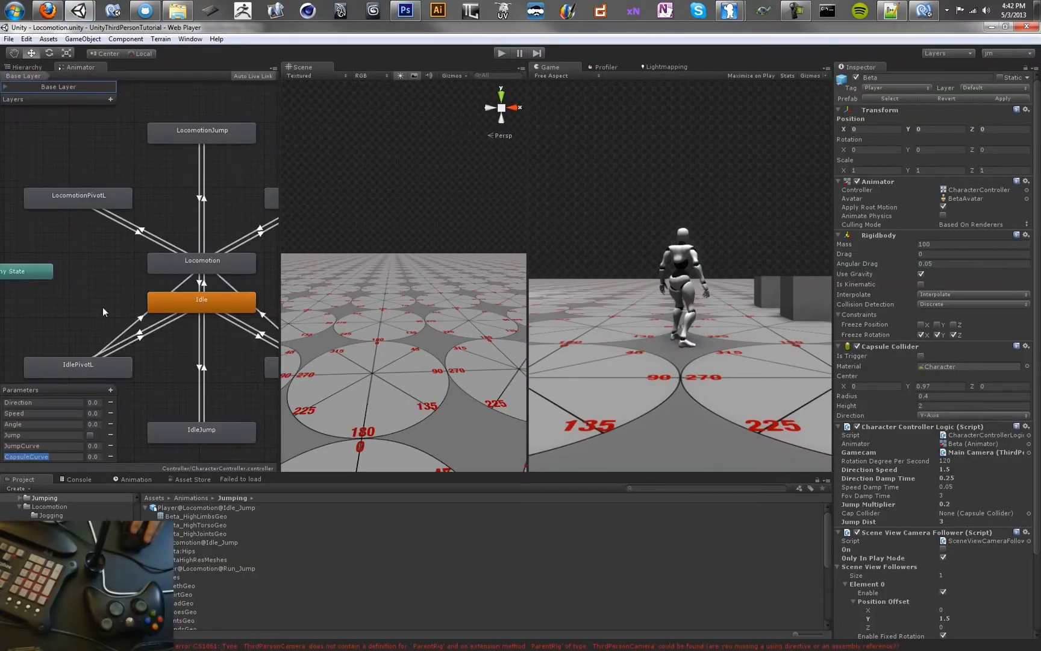
pyautogui.moveTo(1010, 38)
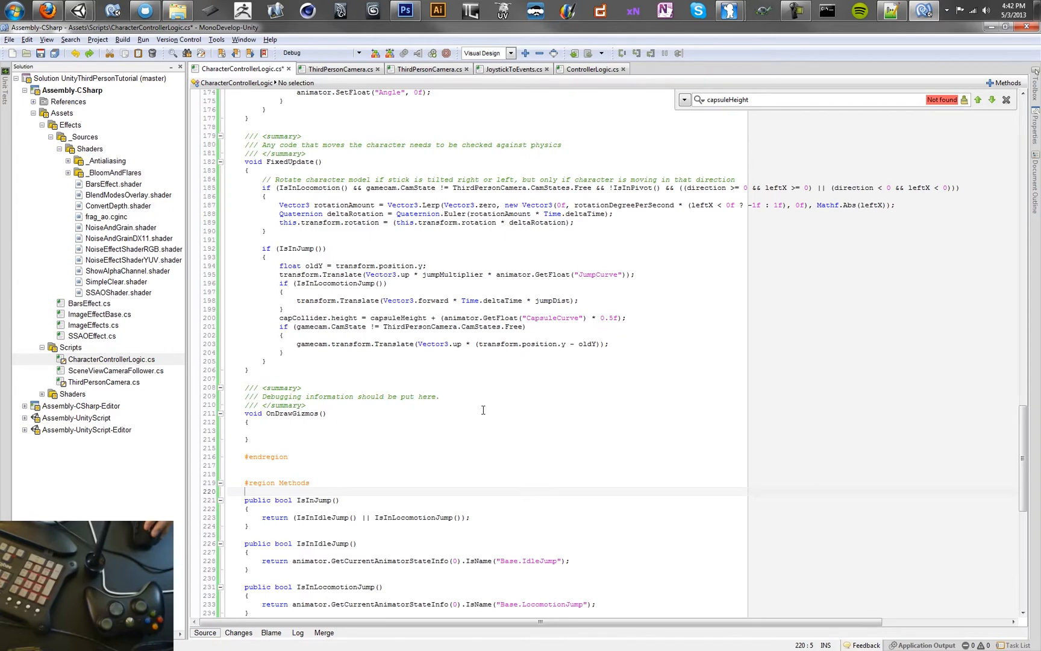
pyautogui.scroll(-3)
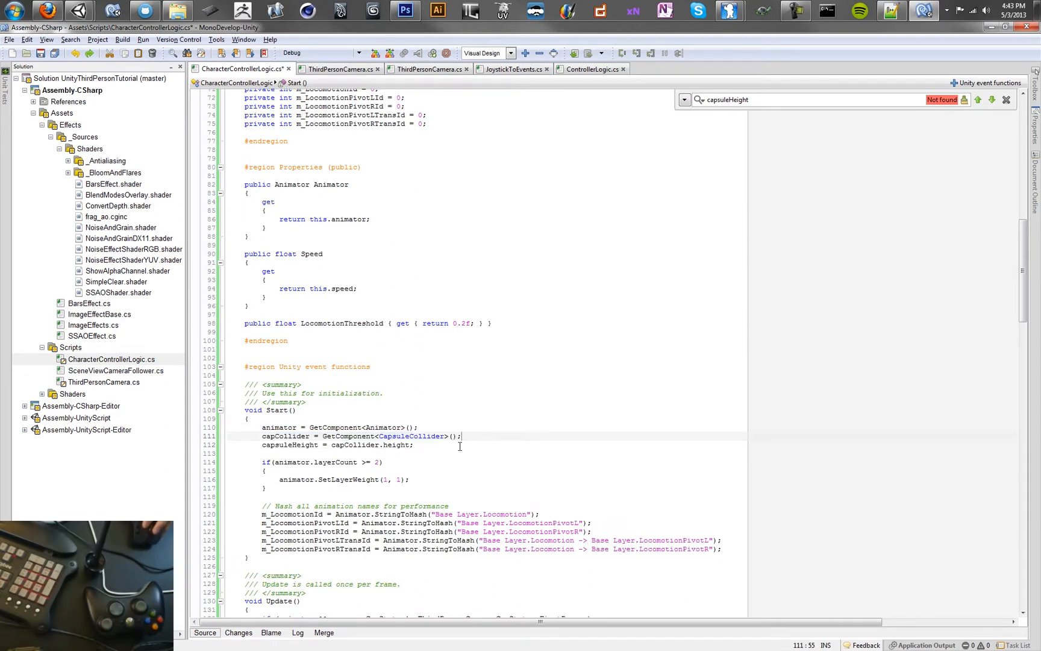
pyautogui.moveTo(294, 445); pyautogui.dragTo(359, 444)
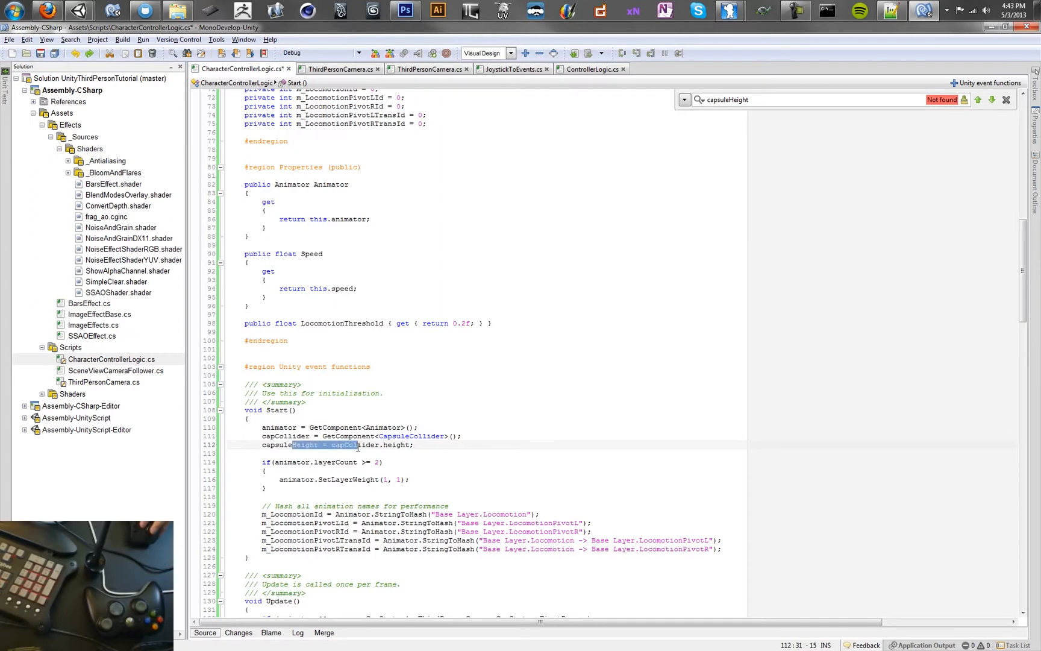
pyautogui.scroll(-3)
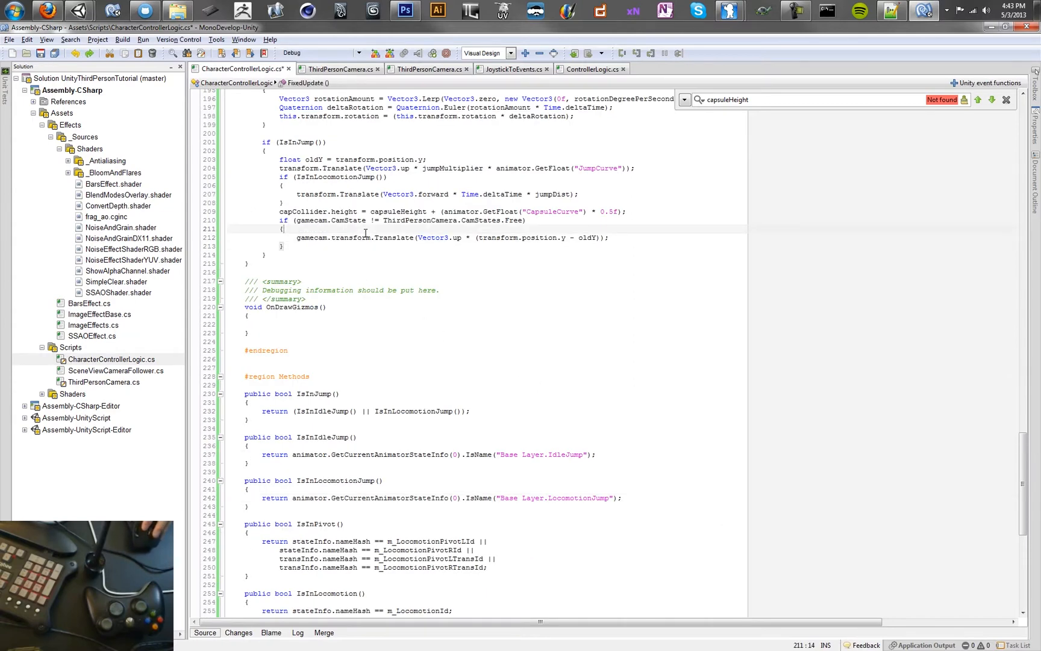
# Replace both transform references in the gamecam Translate line with ParentRig, then move to ThirdPersonCamera.cs
pyautogui.doubleClick(351, 238)
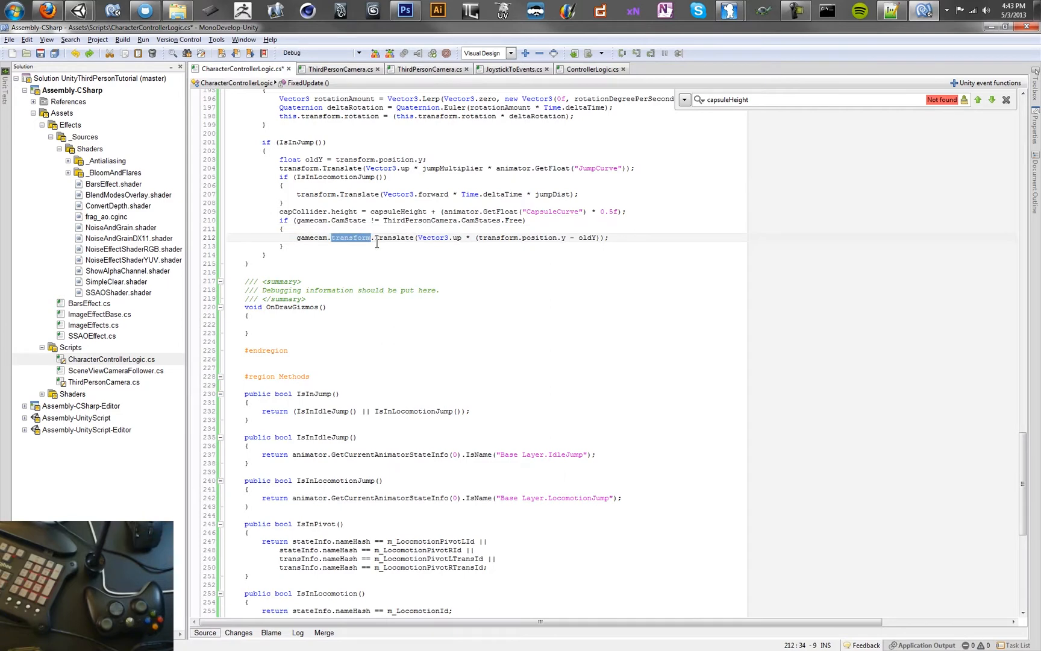
pyautogui.write('ParentRig')
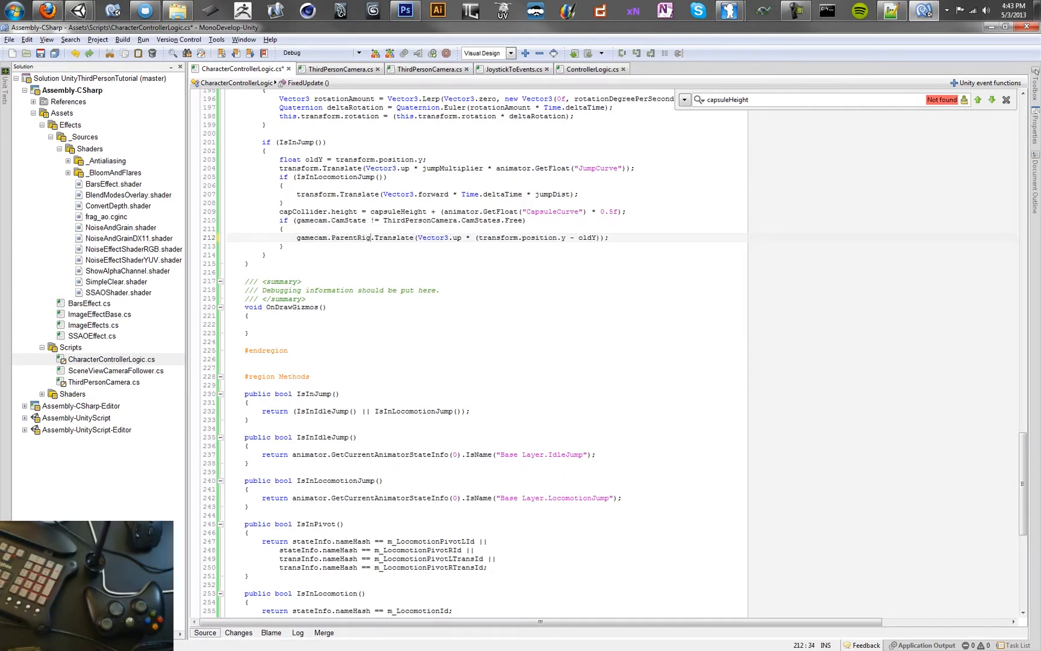
pyautogui.doubleClick(498, 238)
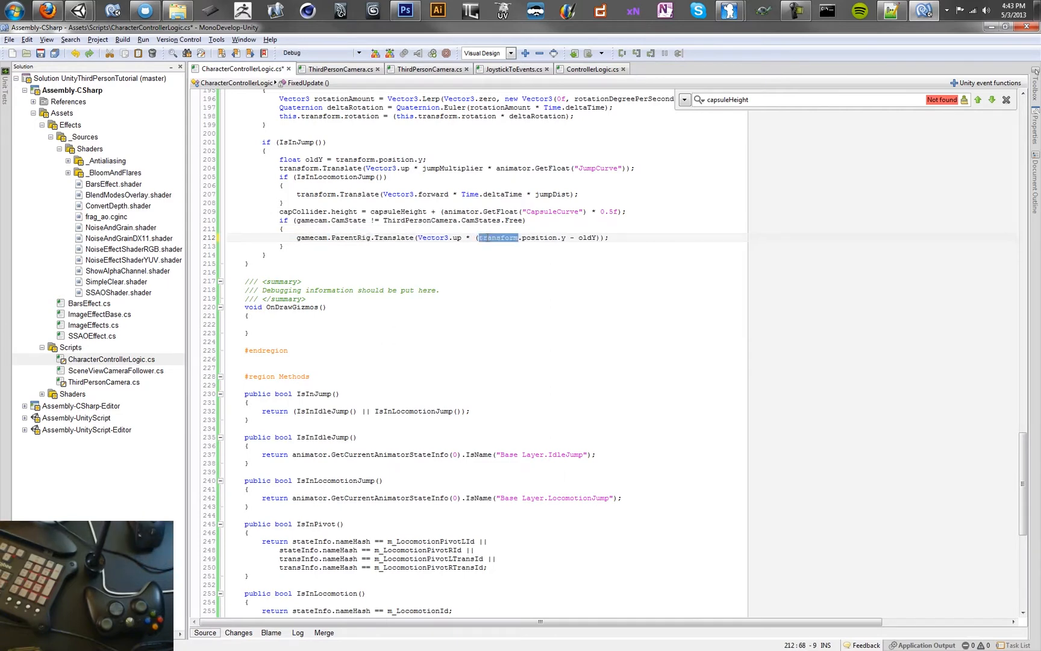
pyautogui.write('ParentRig')
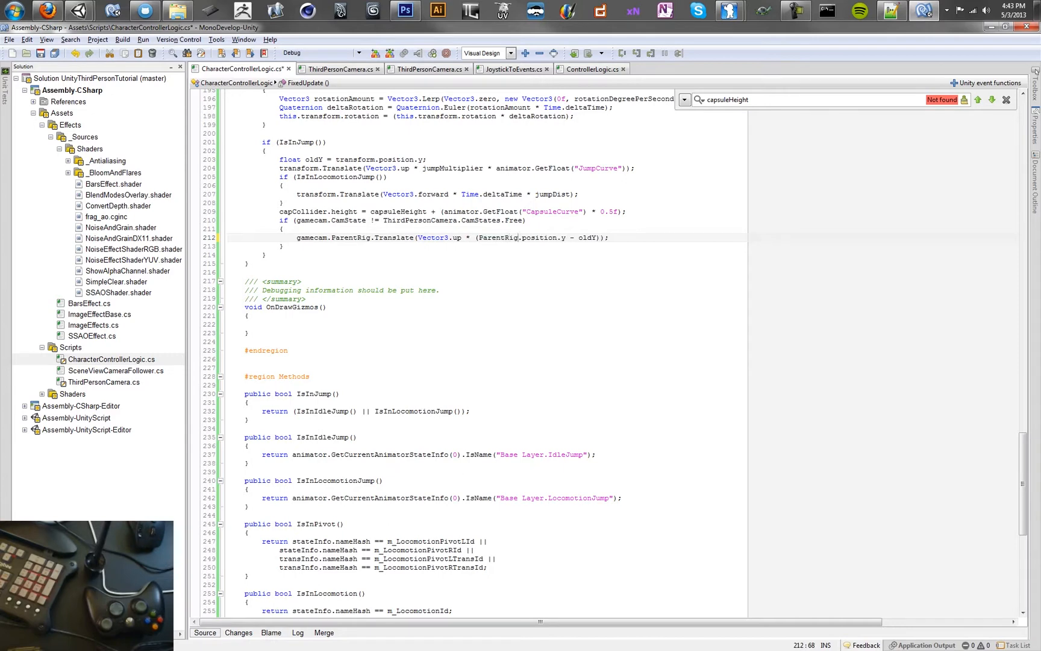
pyautogui.click(337, 69)
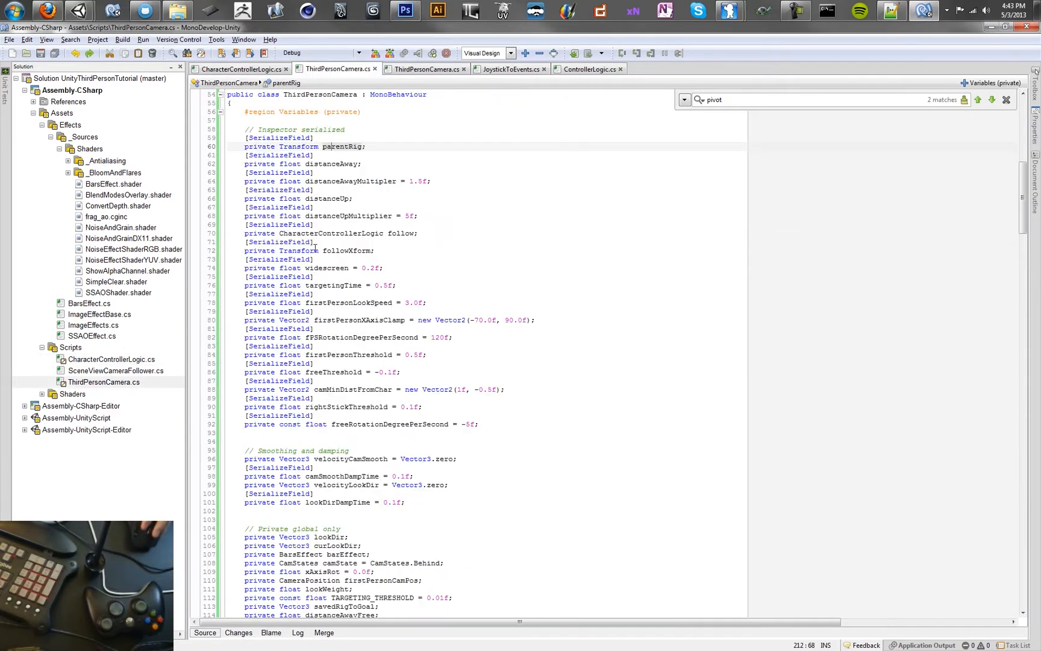
# Encapsulate the private parentRig field as a public ParentRig property via Refactor > Encapsulate Field
pyautogui.rightClick(340, 146)
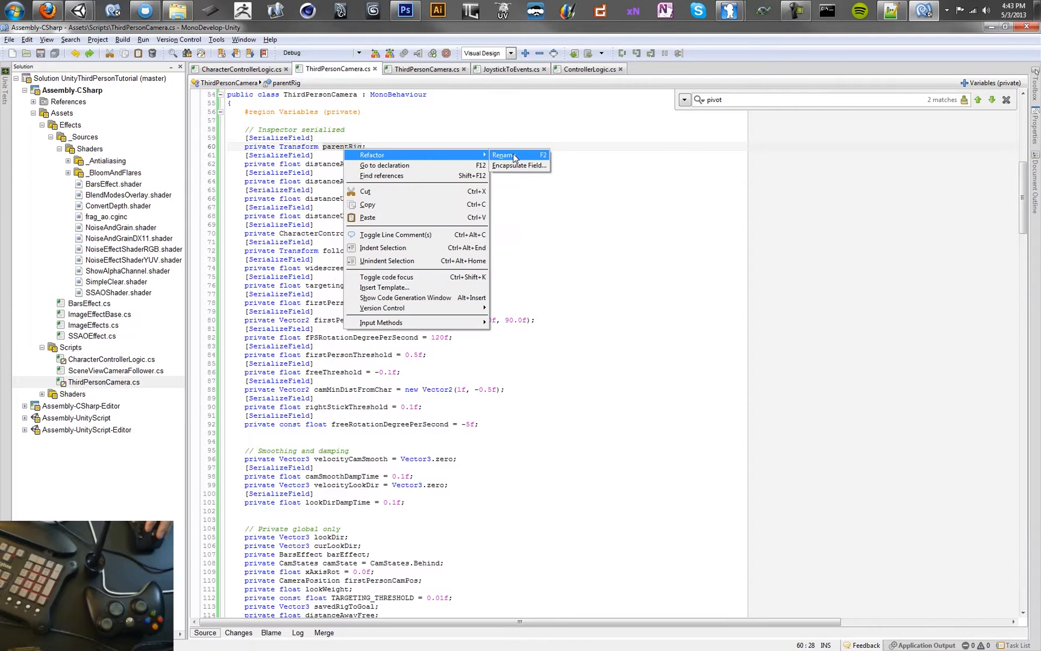
pyautogui.click(519, 165)
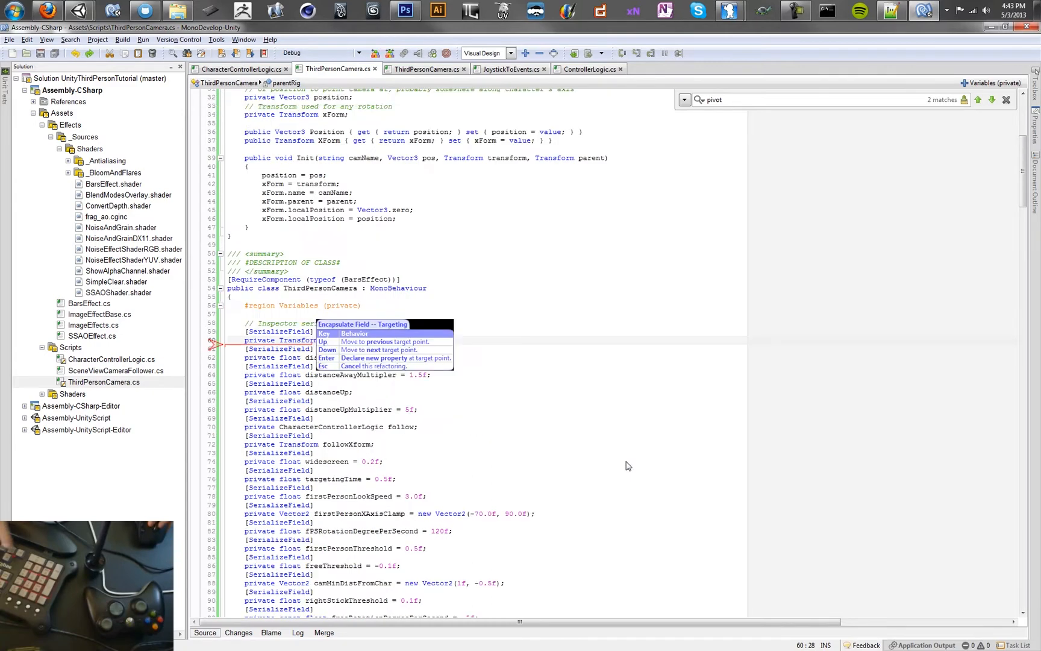
pyautogui.scroll(-3)
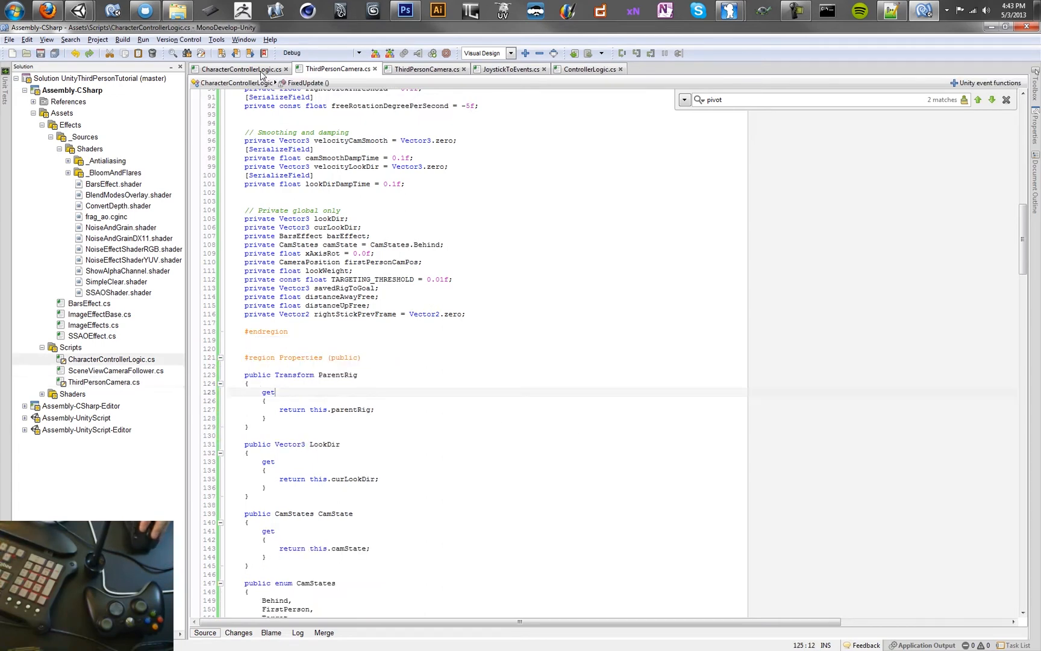
pyautogui.write('capsuleHeight')
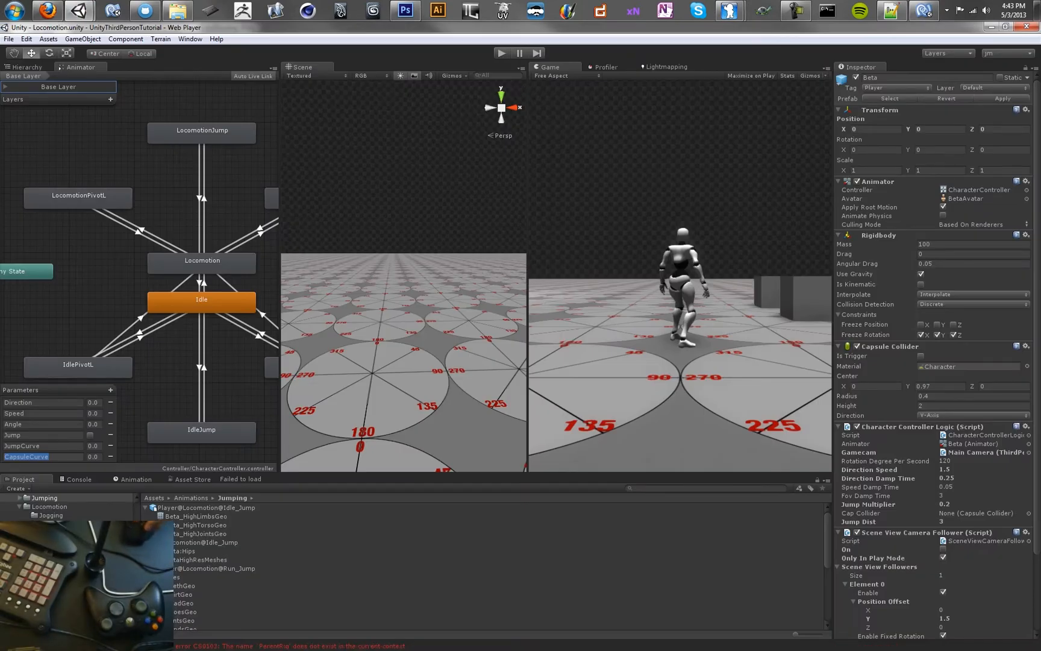
# Prefix the height term's ParentRig with gamecam. in the character controller script so it compiles
pyautogui.click(78, 478)
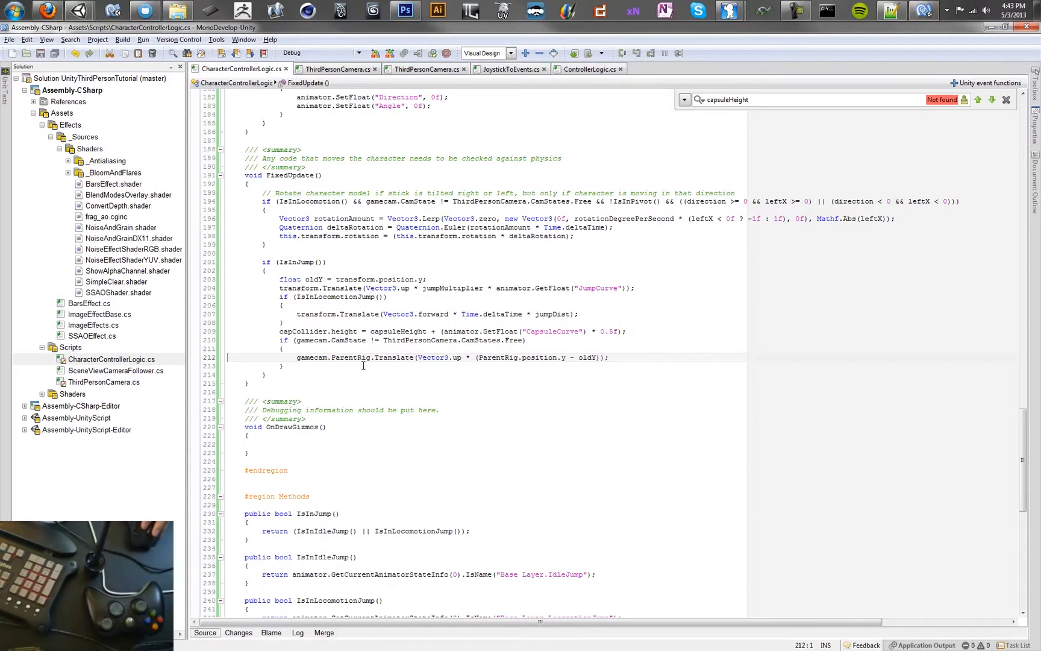
pyautogui.click(481, 356)
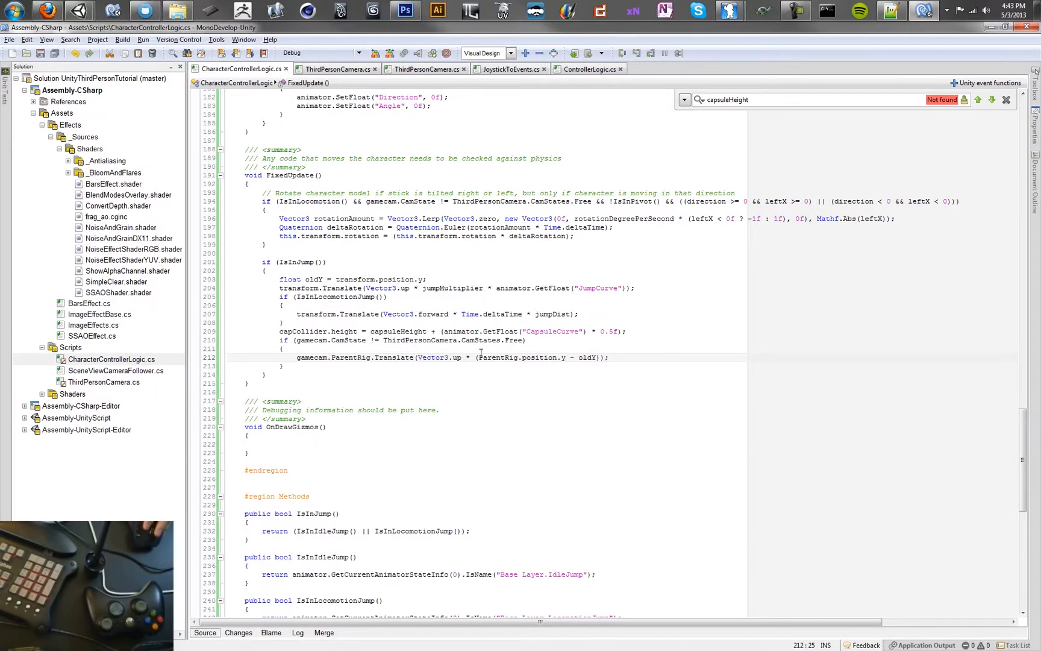
pyautogui.write('ga')
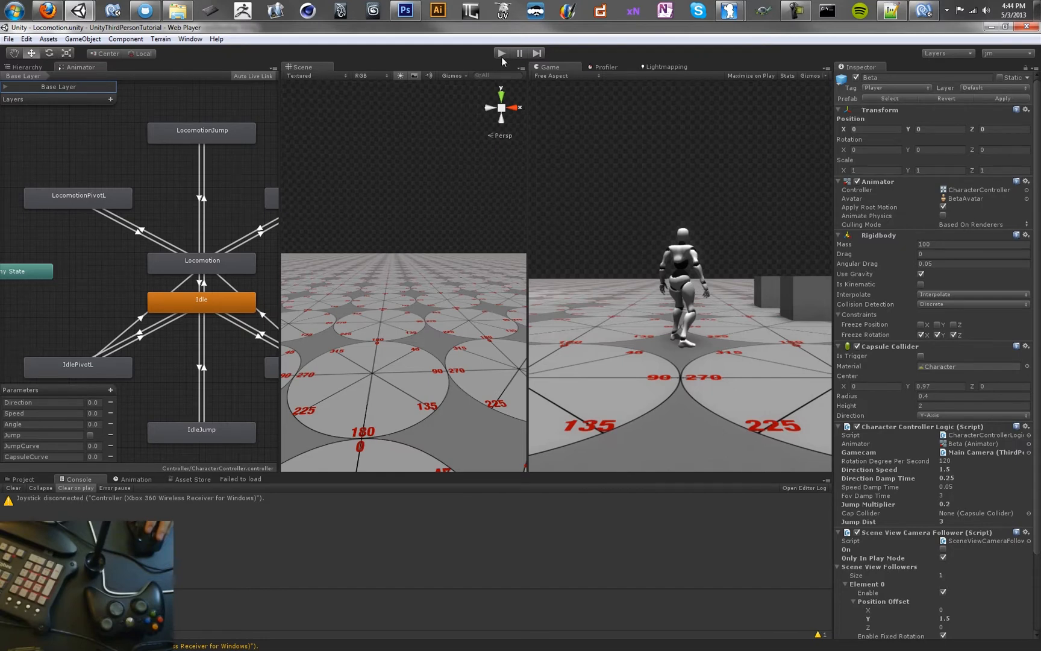
# Play the scene to test the jump, then return to the CharacterControllerLogic jump code
pyautogui.click(28, 66)
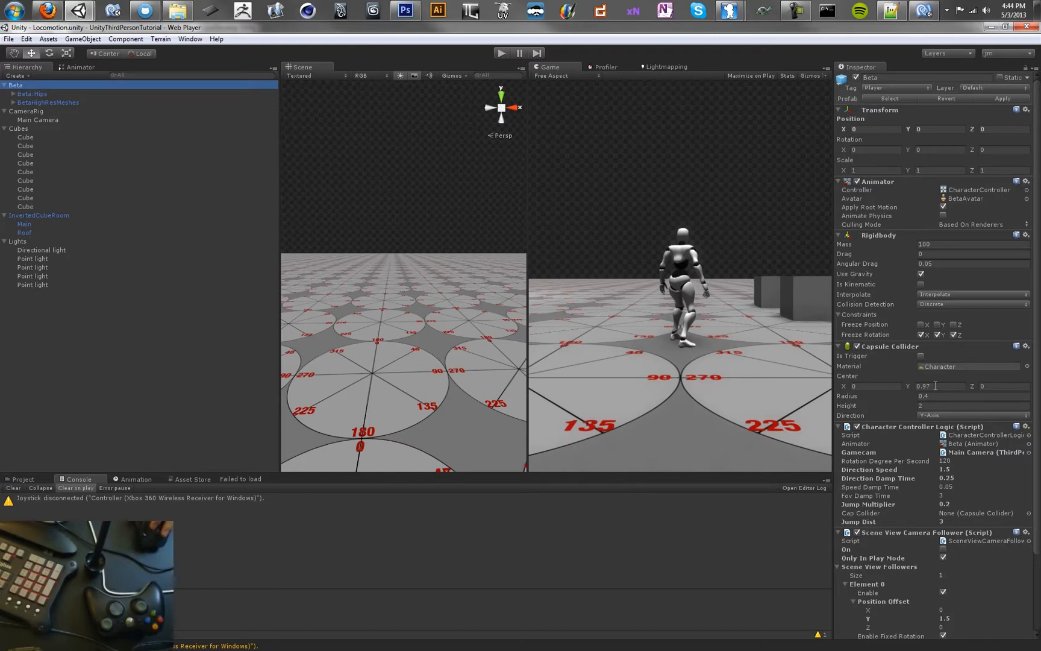
pyautogui.click(82, 66)
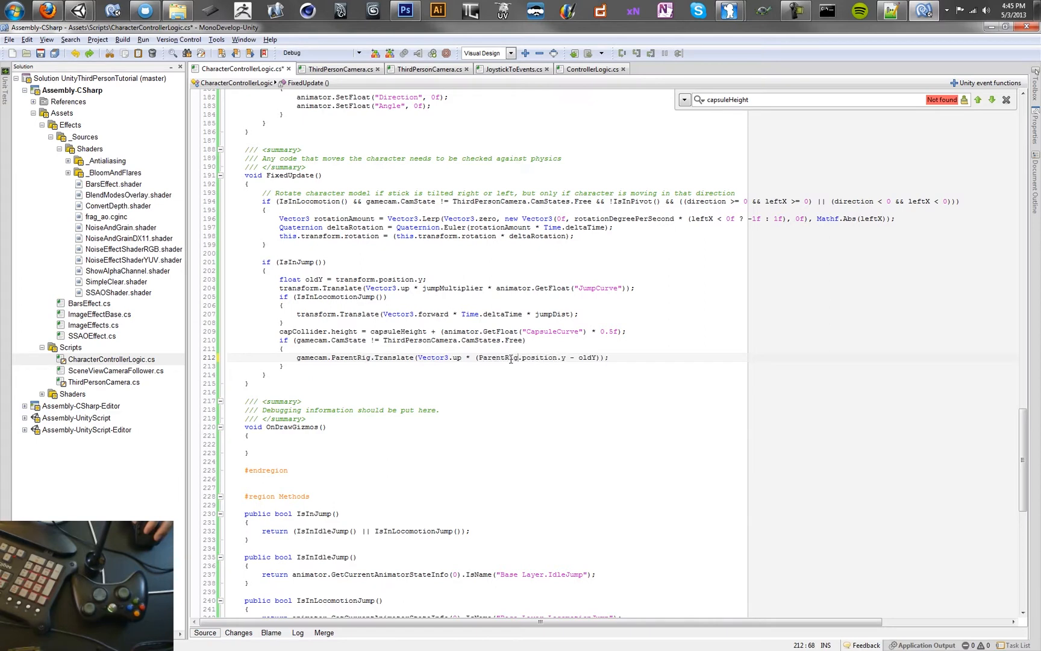
# Inspect the ParentRig reference on line 212 and switch back to Unity's Animator window
pyautogui.doubleClick(497, 357)
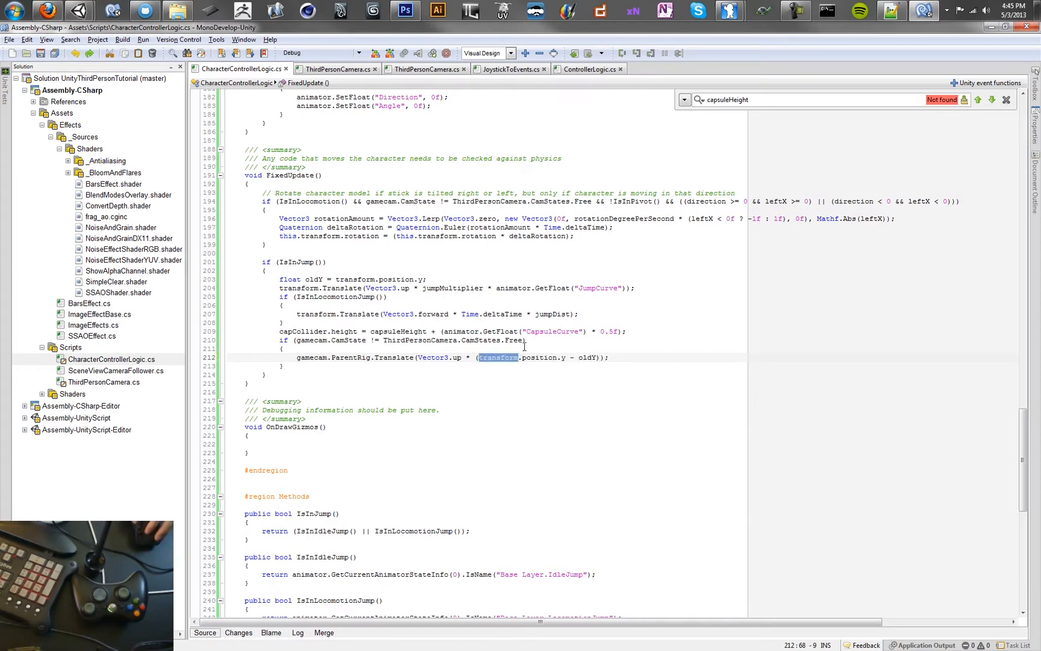
pyautogui.click(80, 11)
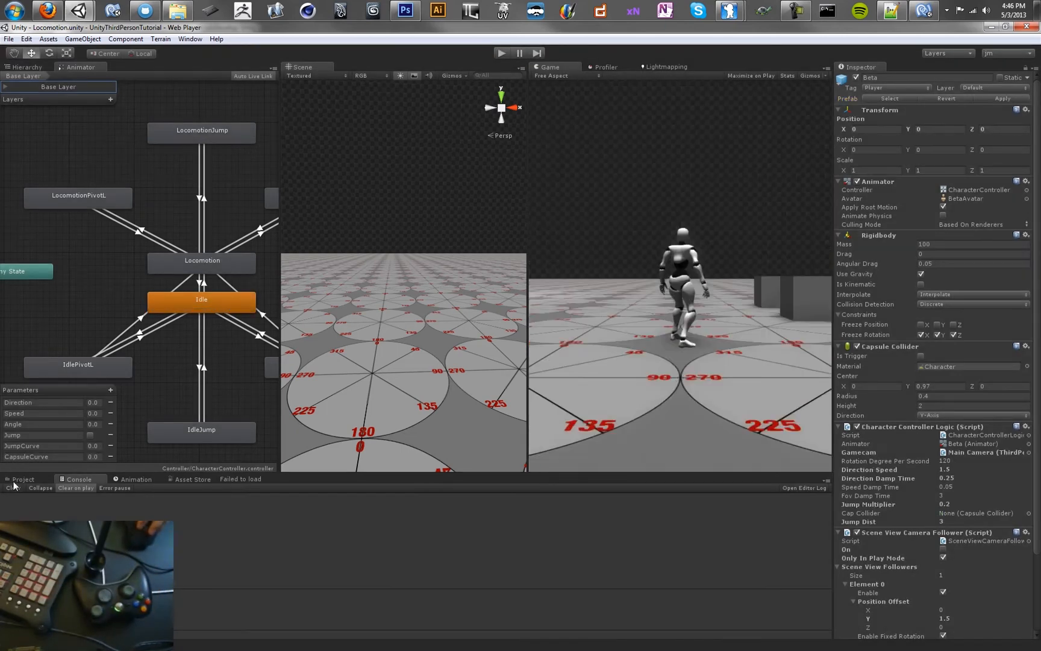
# Browse Assets > Scenes in the Project panel and pick the FairyForest scene
pyautogui.click(23, 478)
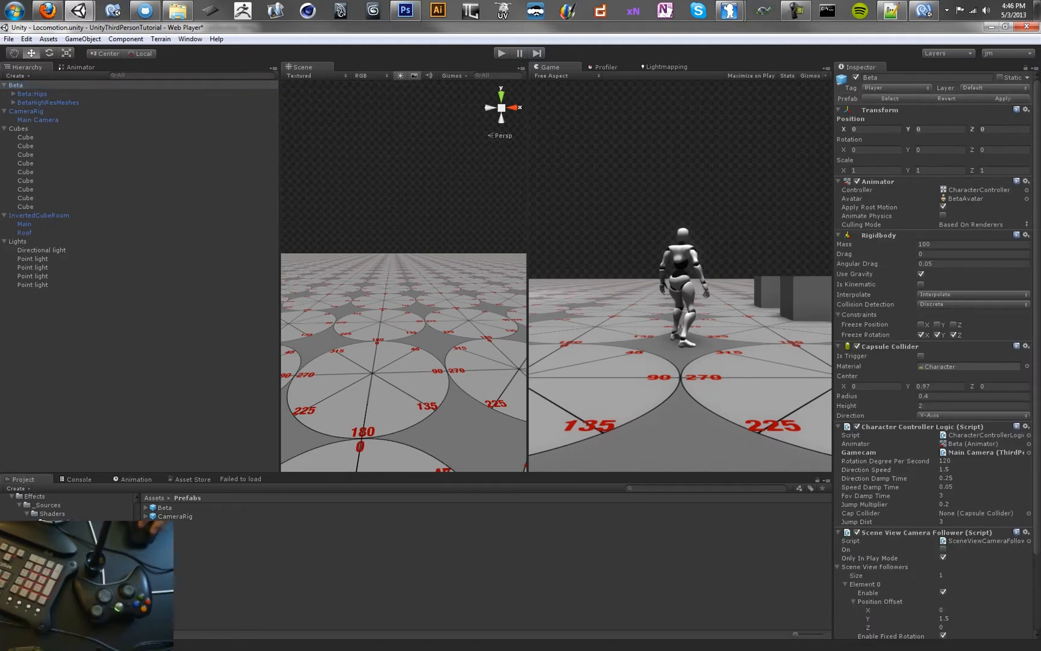
pyautogui.click(187, 497)
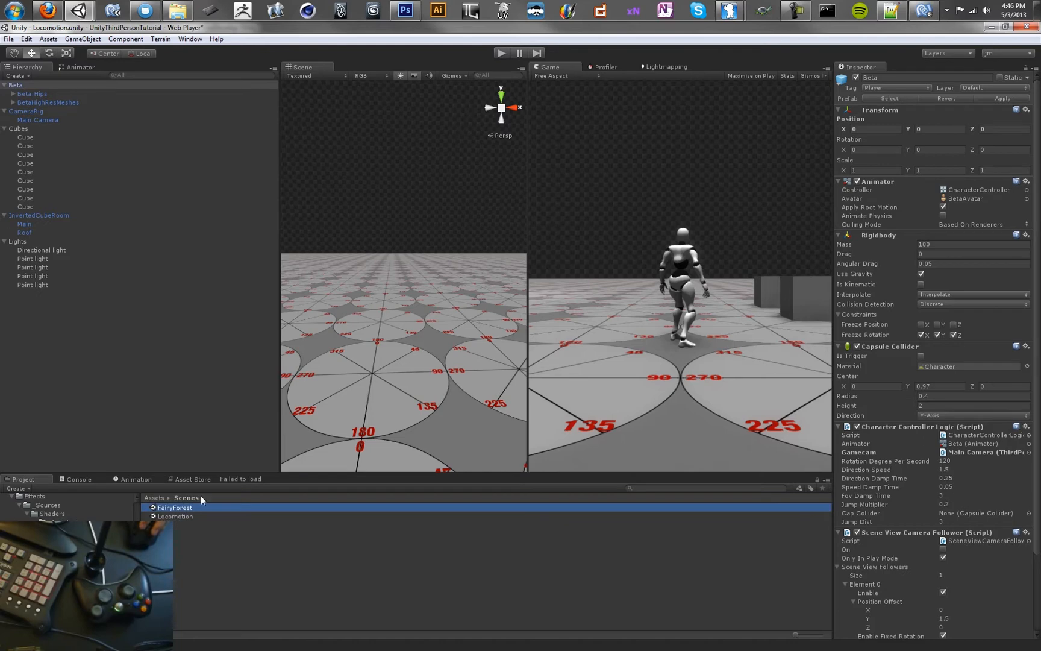
pyautogui.click(175, 507)
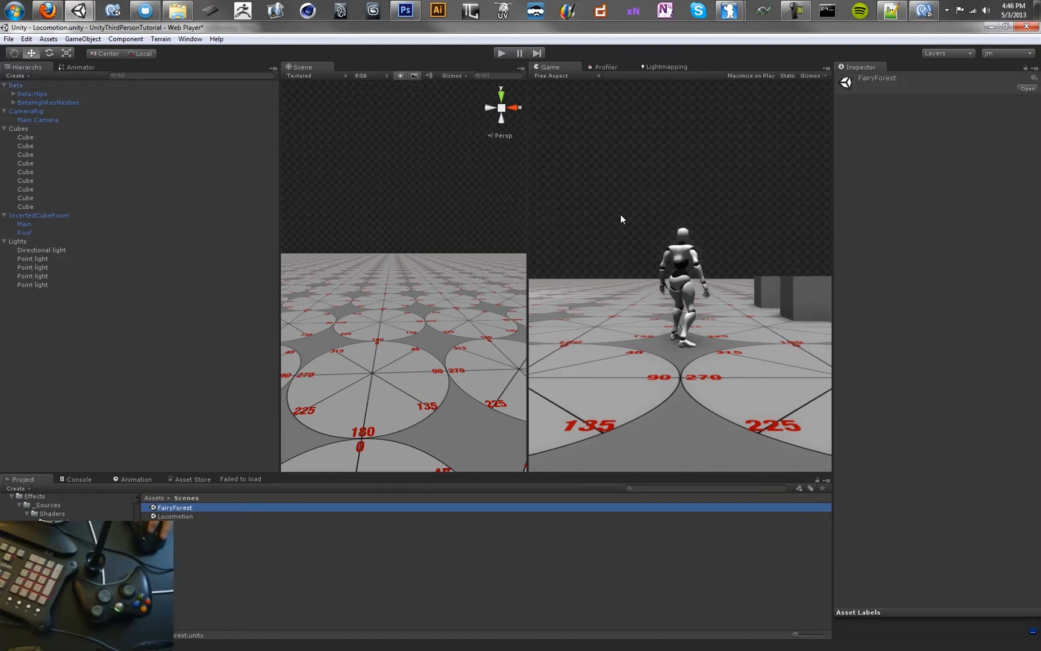
pyautogui.moveTo(801, 70)
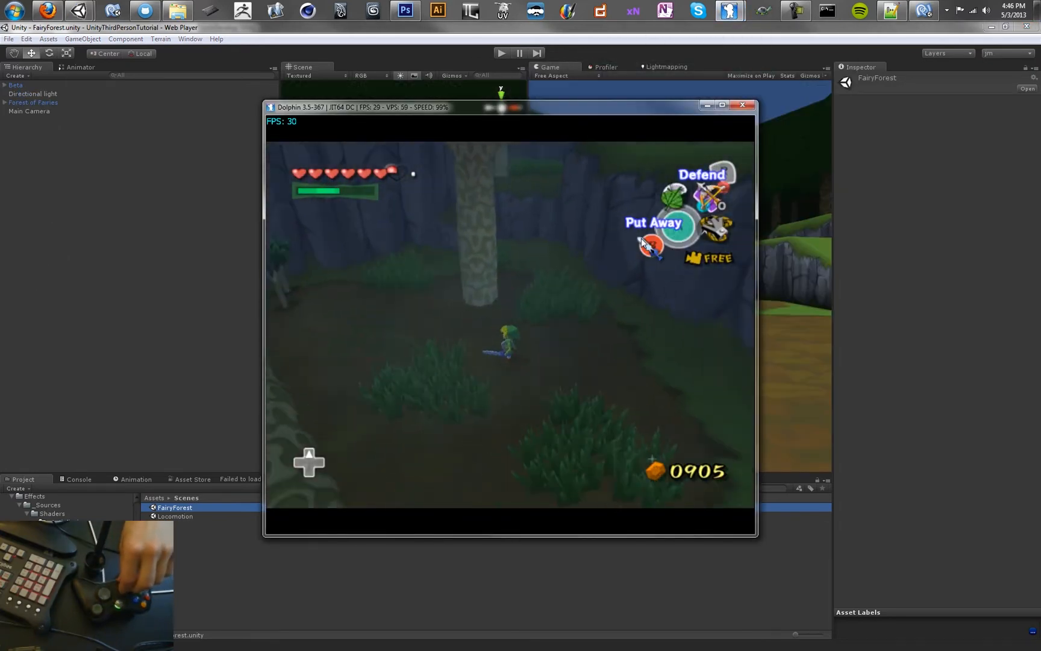
# Inspect FairyForest's level object and original Main Camera, then show the Prefabs folder
pyautogui.click(741, 105)
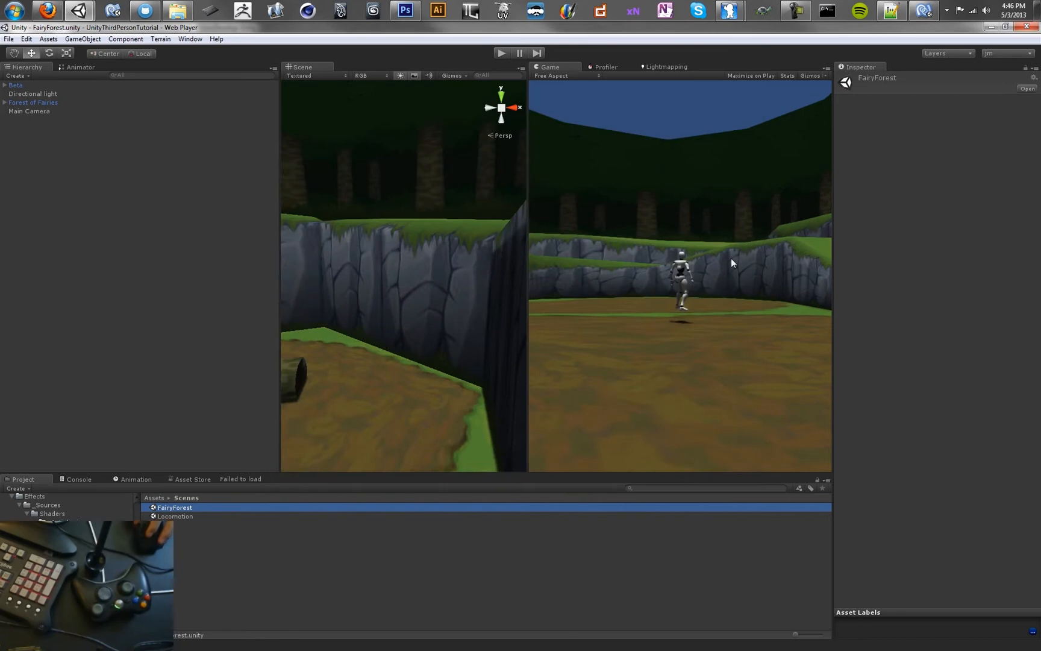
pyautogui.click(33, 102)
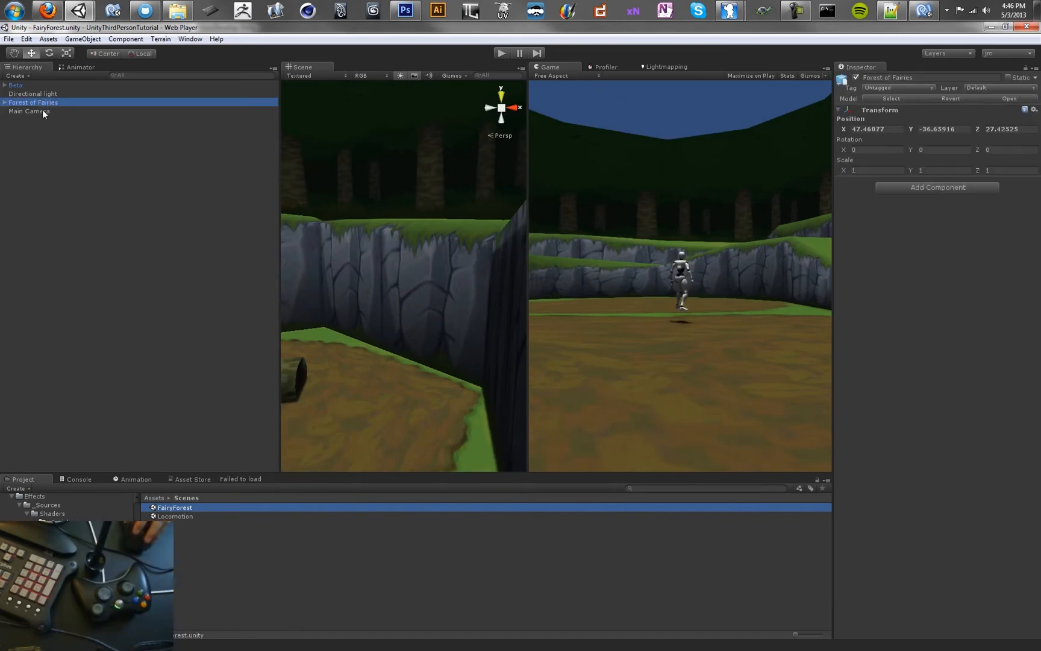
pyautogui.click(29, 111)
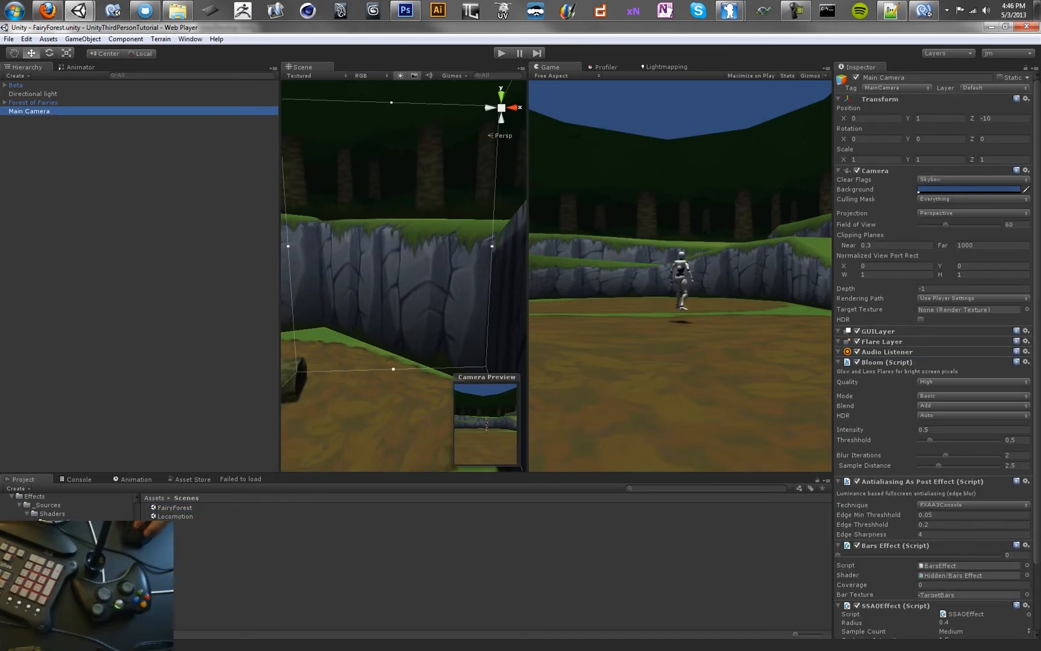
pyautogui.click(186, 497)
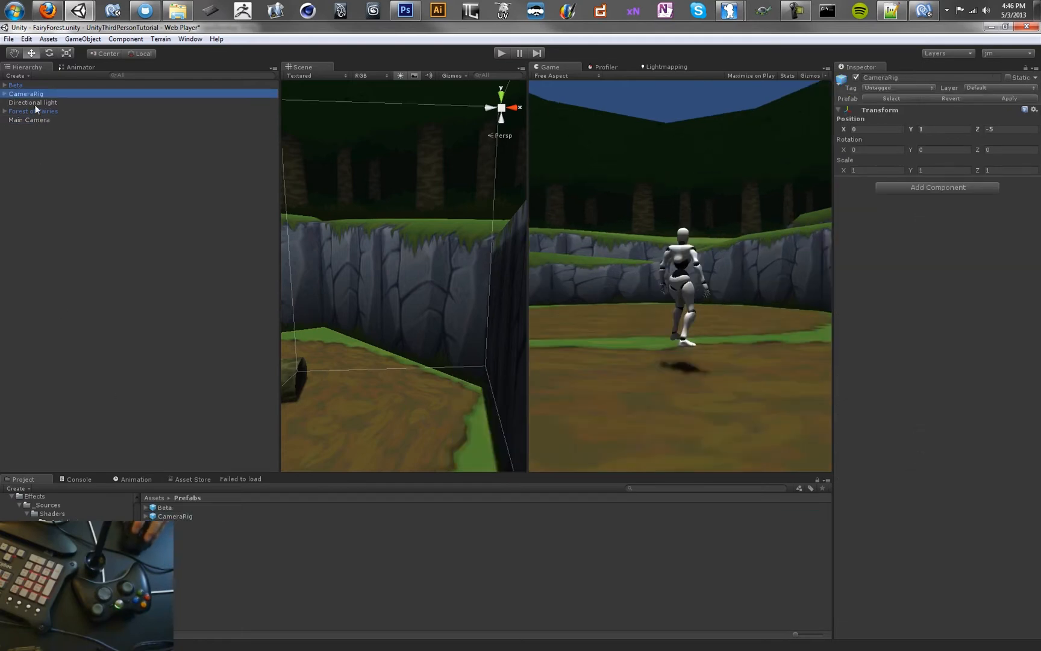
# Add the CameraRig prefab, remove the old Main Camera and select the Beta character
pyautogui.click(5, 94)
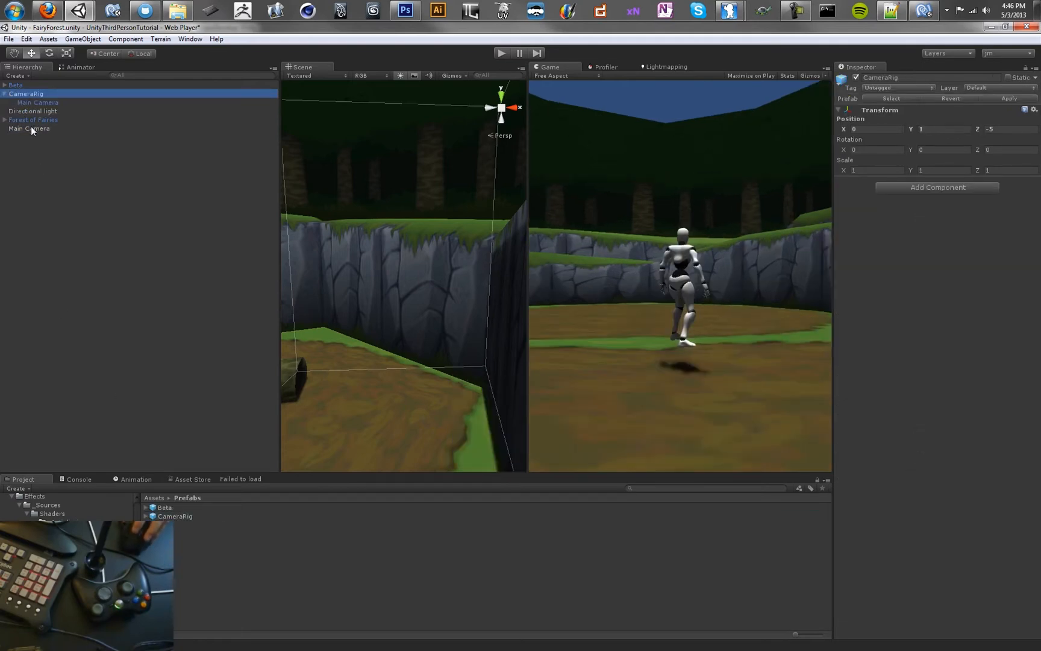
pyautogui.click(32, 120)
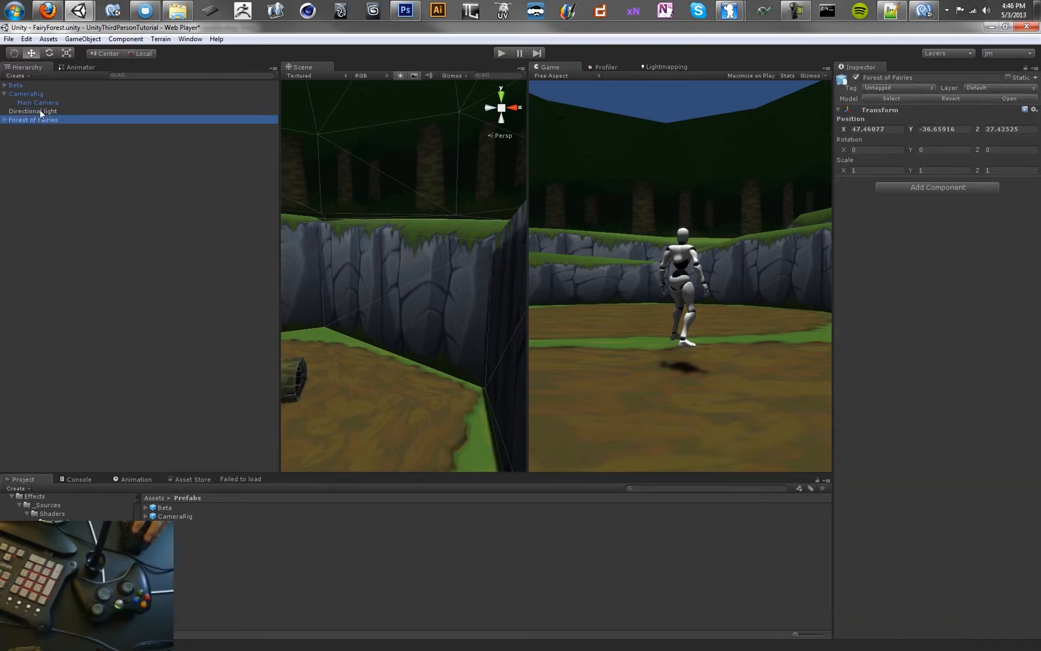
pyautogui.click(15, 85)
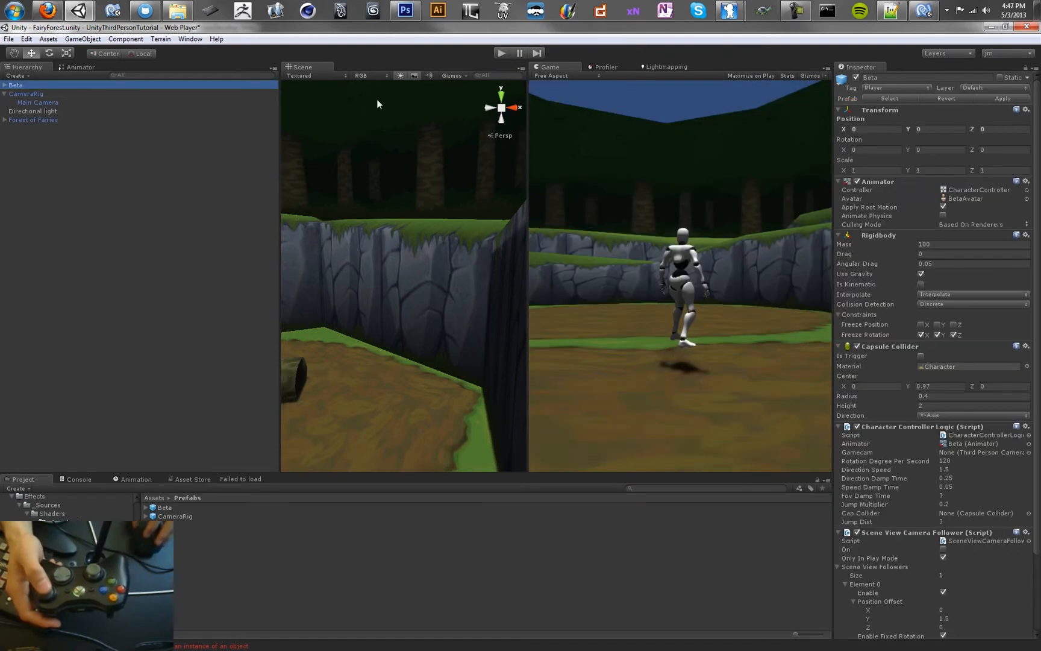
# Test-run the level, then assign CameraRig's Main Camera to Beta's Gamecam field in Character Controller Logic
pyautogui.click(36, 102)
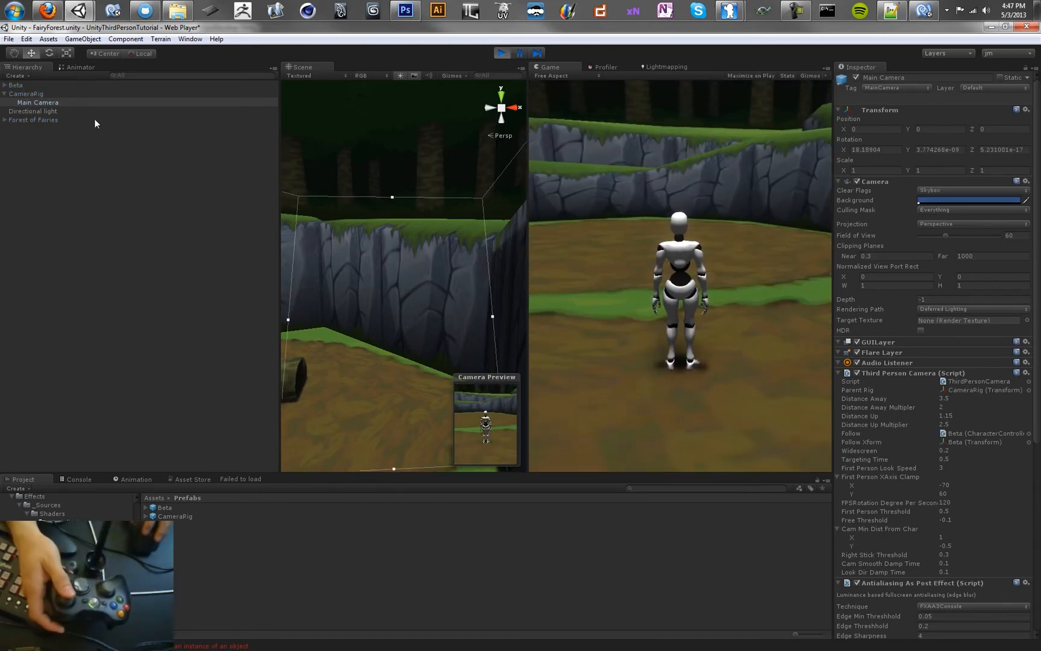
pyautogui.click(501, 53)
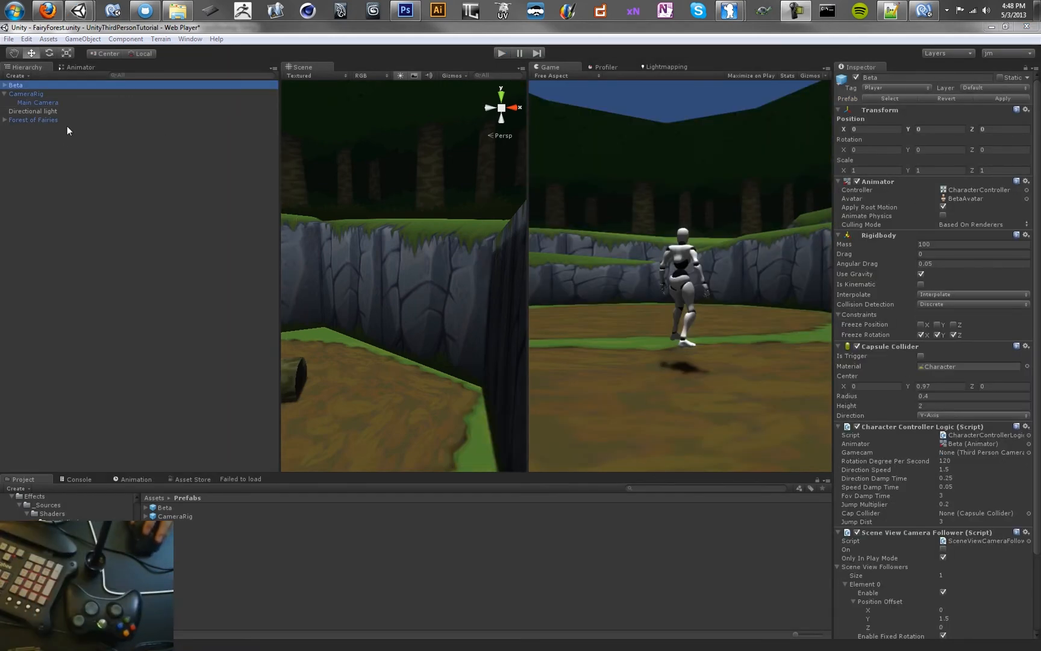
pyautogui.click(37, 103)
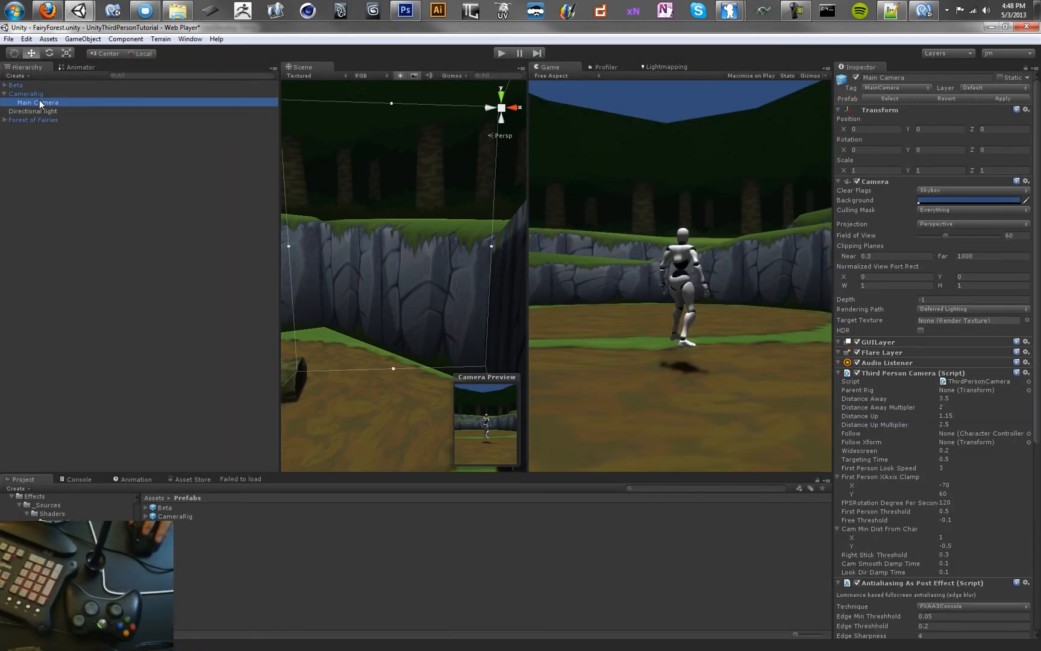
pyautogui.click(15, 85)
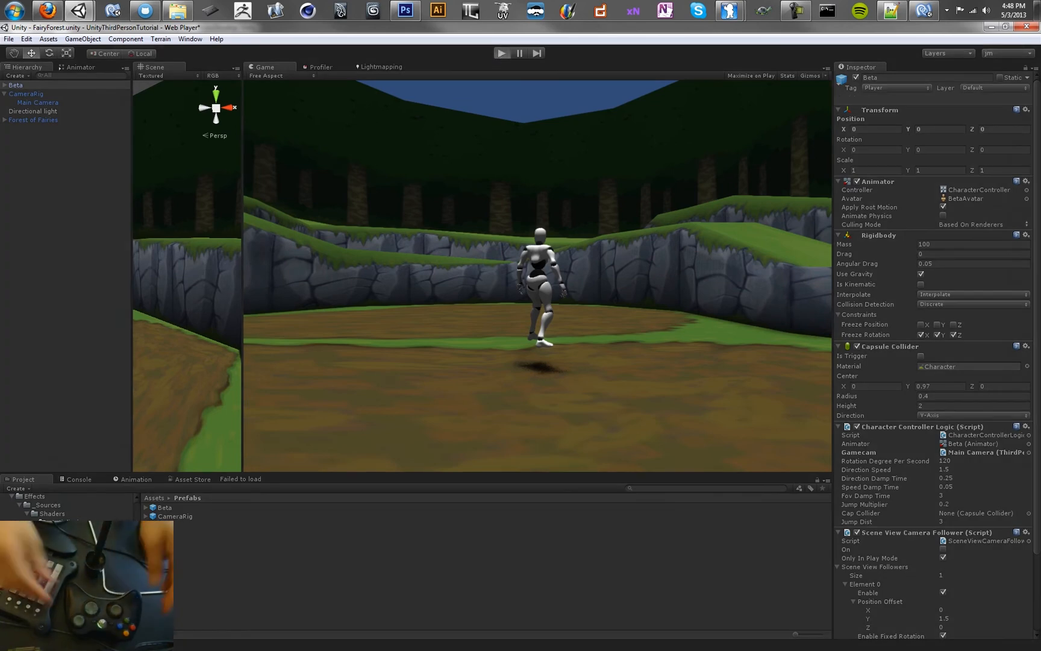
pyautogui.click(501, 53)
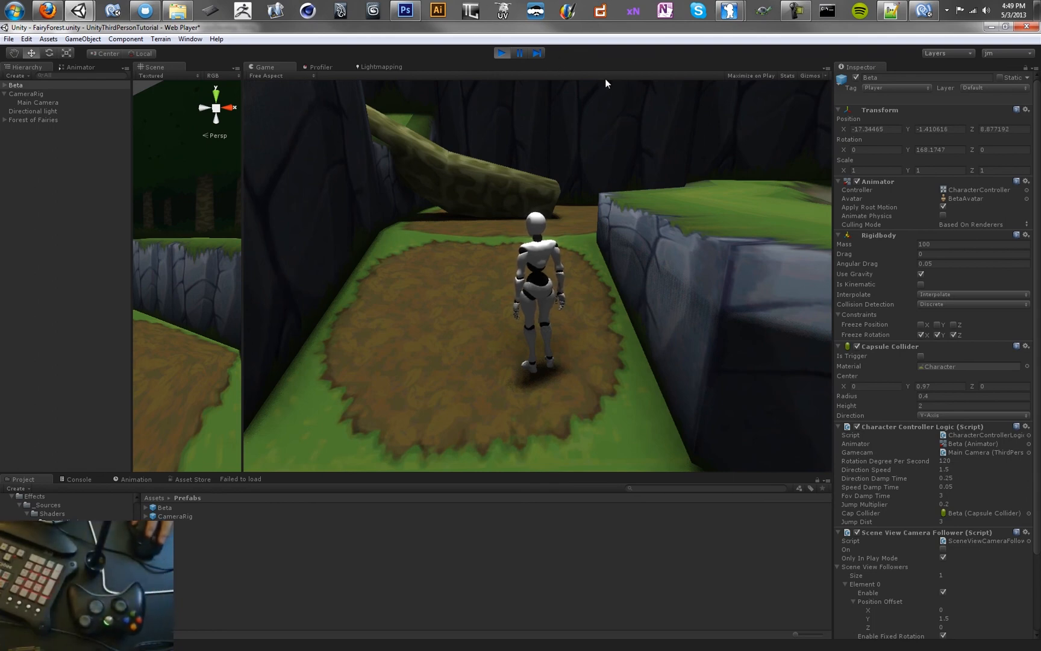
pyautogui.click(501, 53)
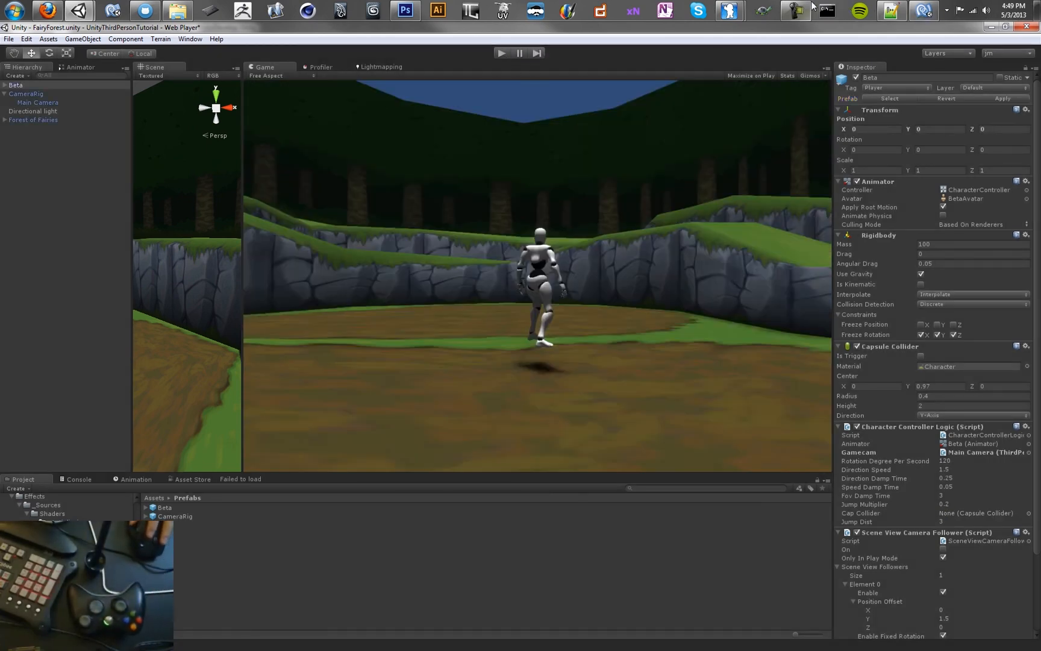